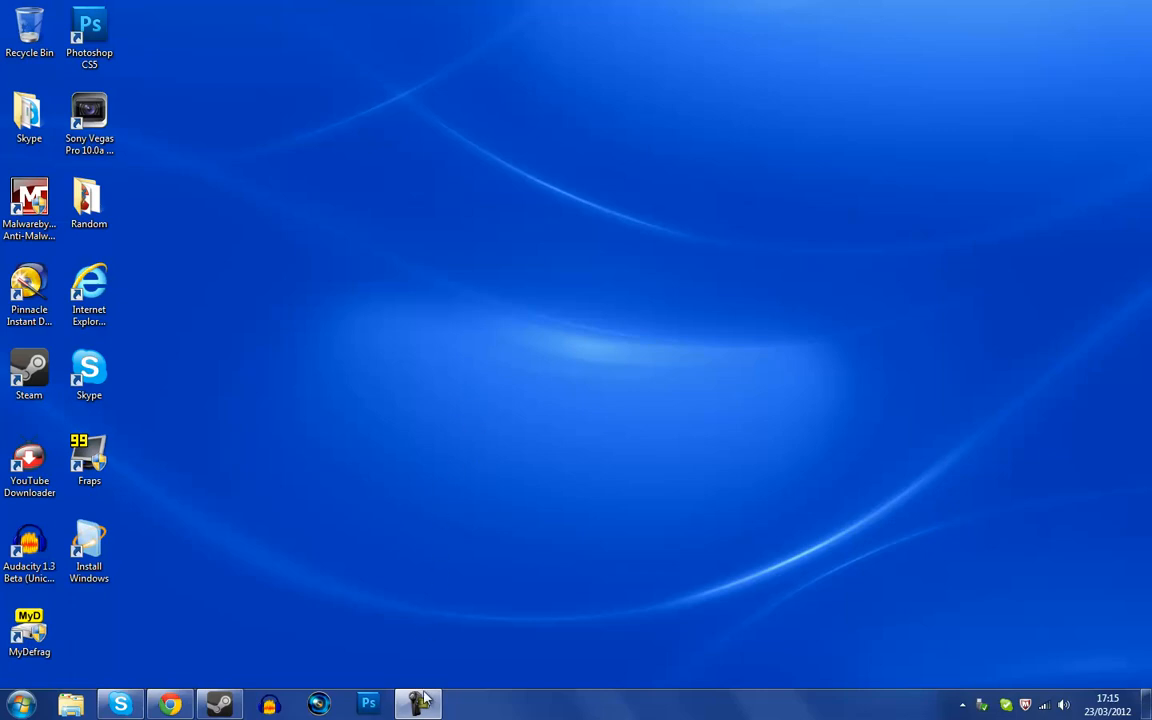
mouse_move(472, 566)
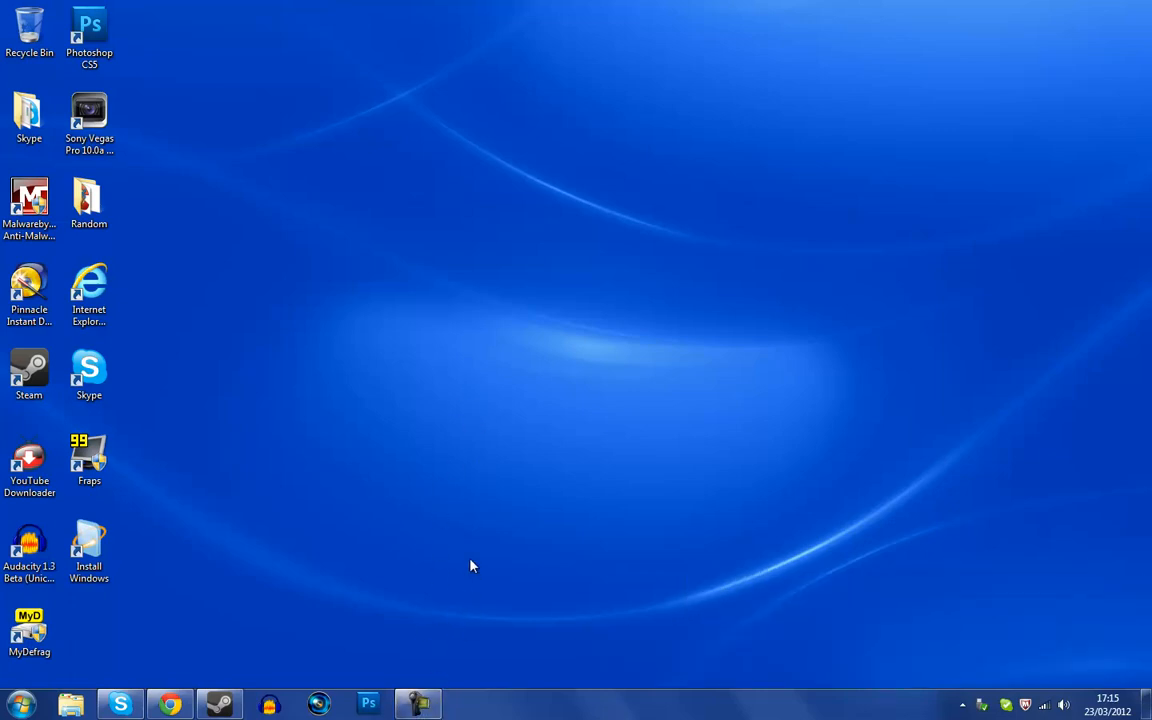
mouse_move(335, 553)
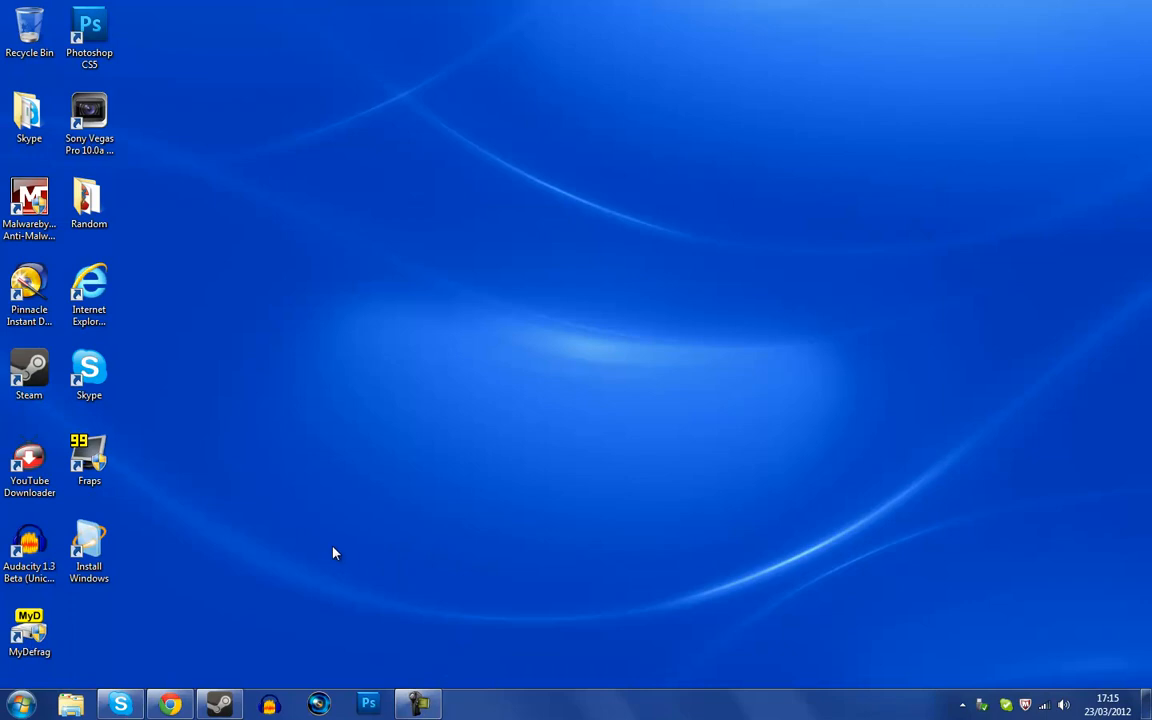
mouse_move(228, 525)
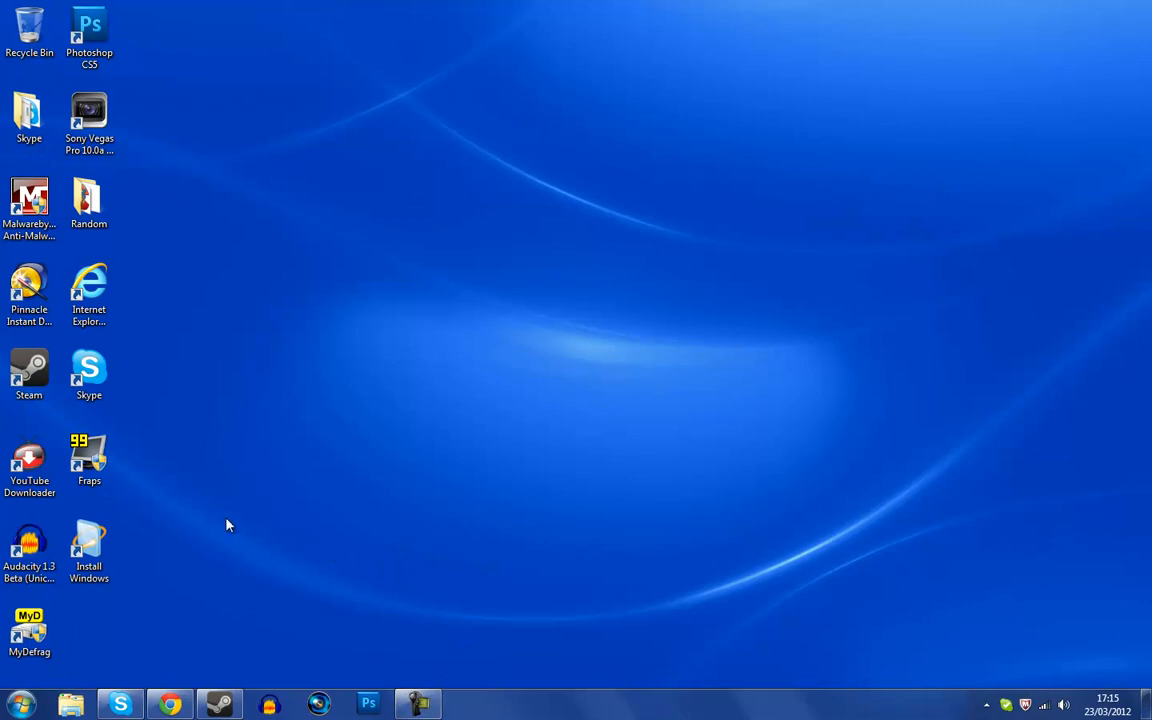
mouse_move(208, 527)
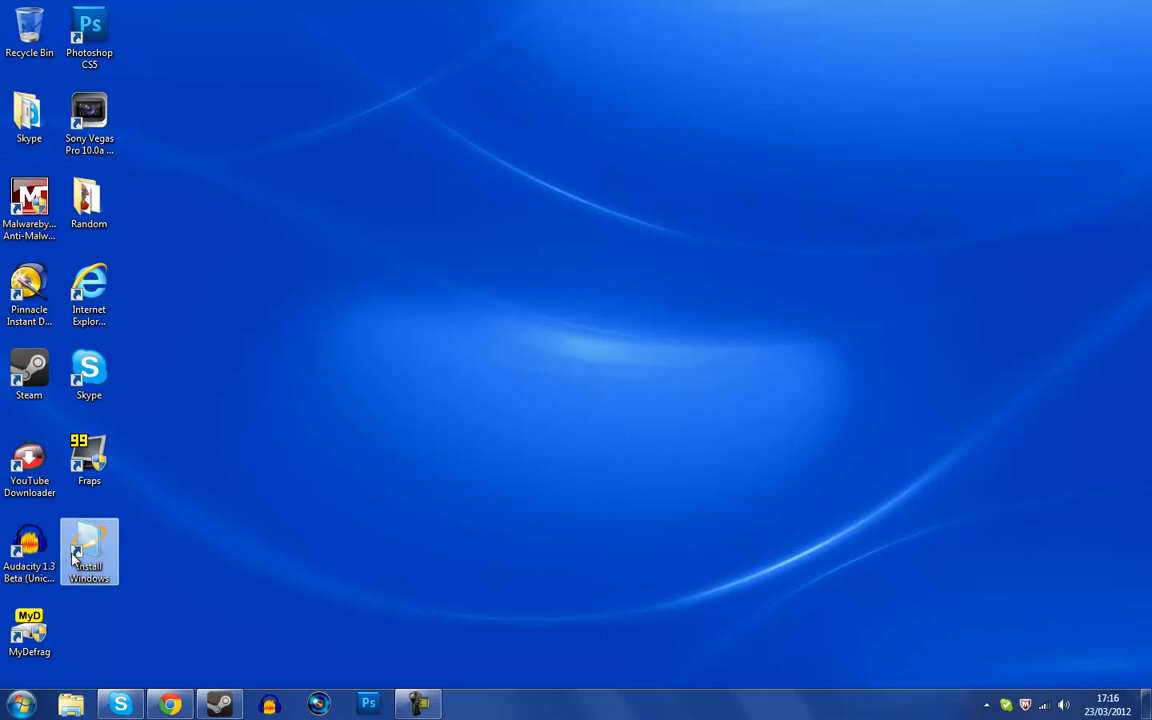
mouse_move(89, 550)
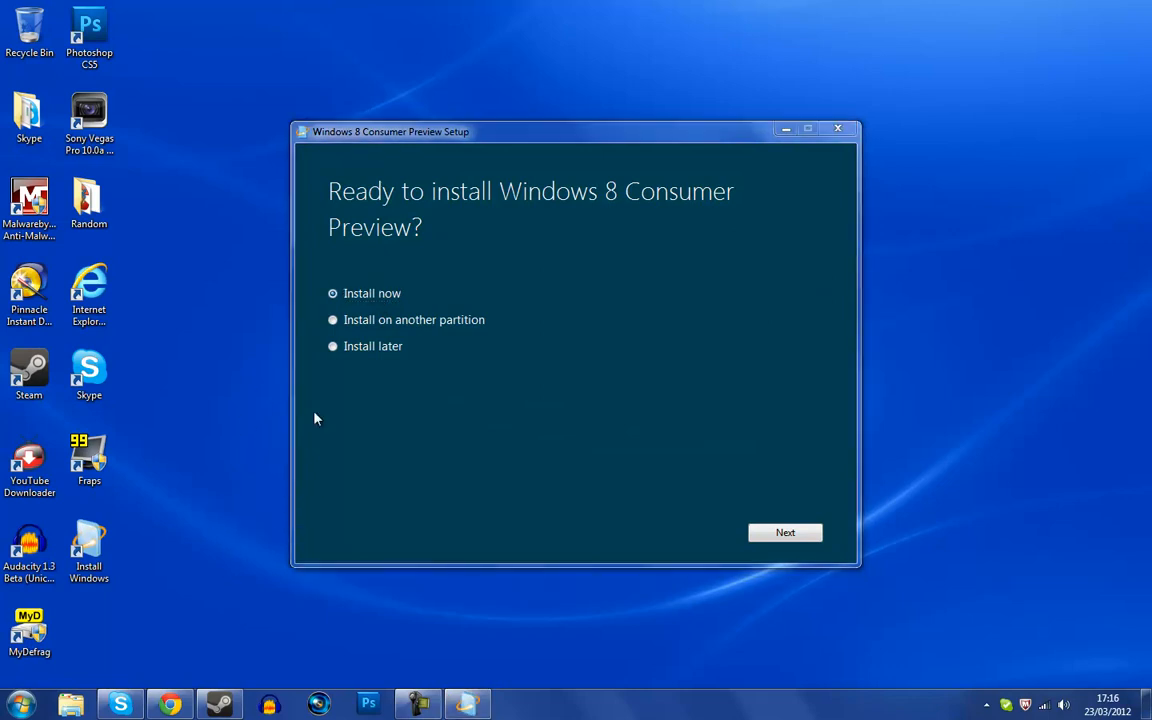
- Choose 'Install on another partition' and continue to the installation media choice
click(333, 320)
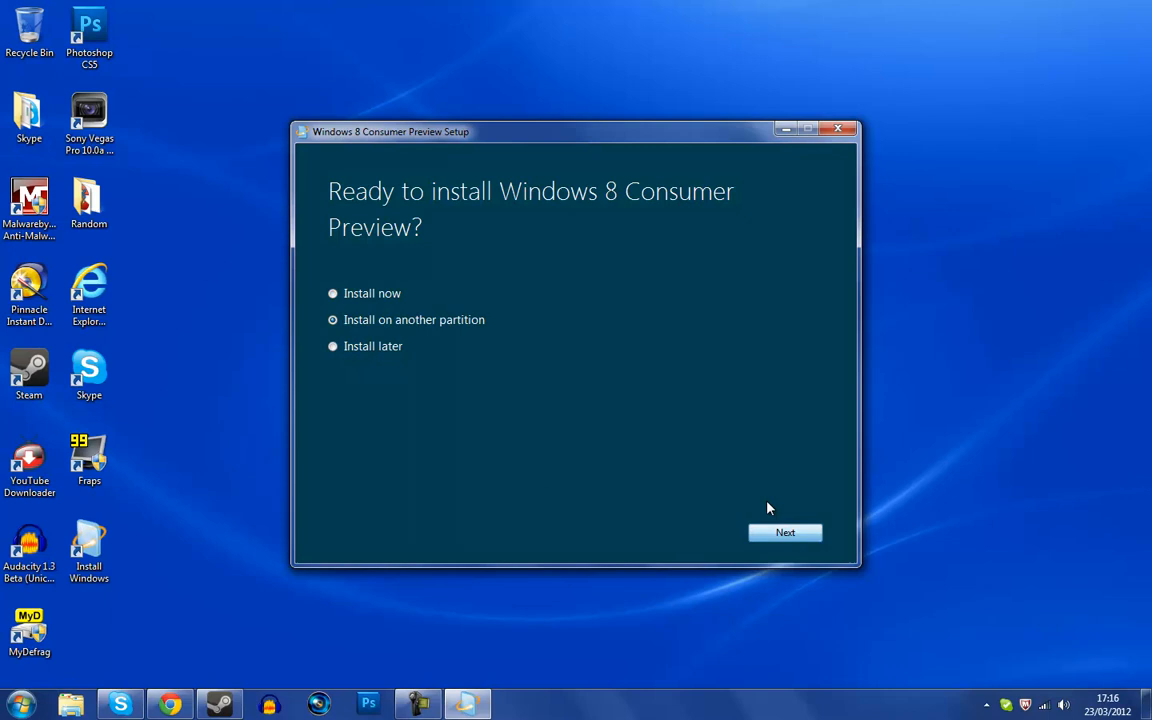
click(785, 532)
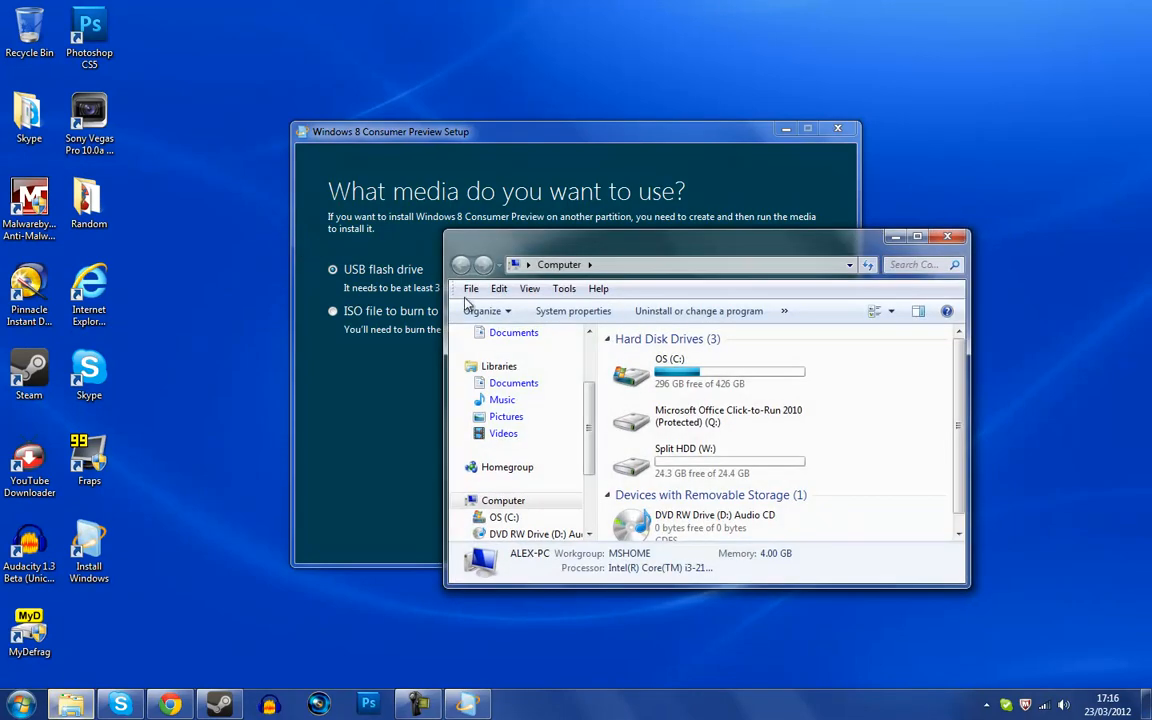
click(709, 461)
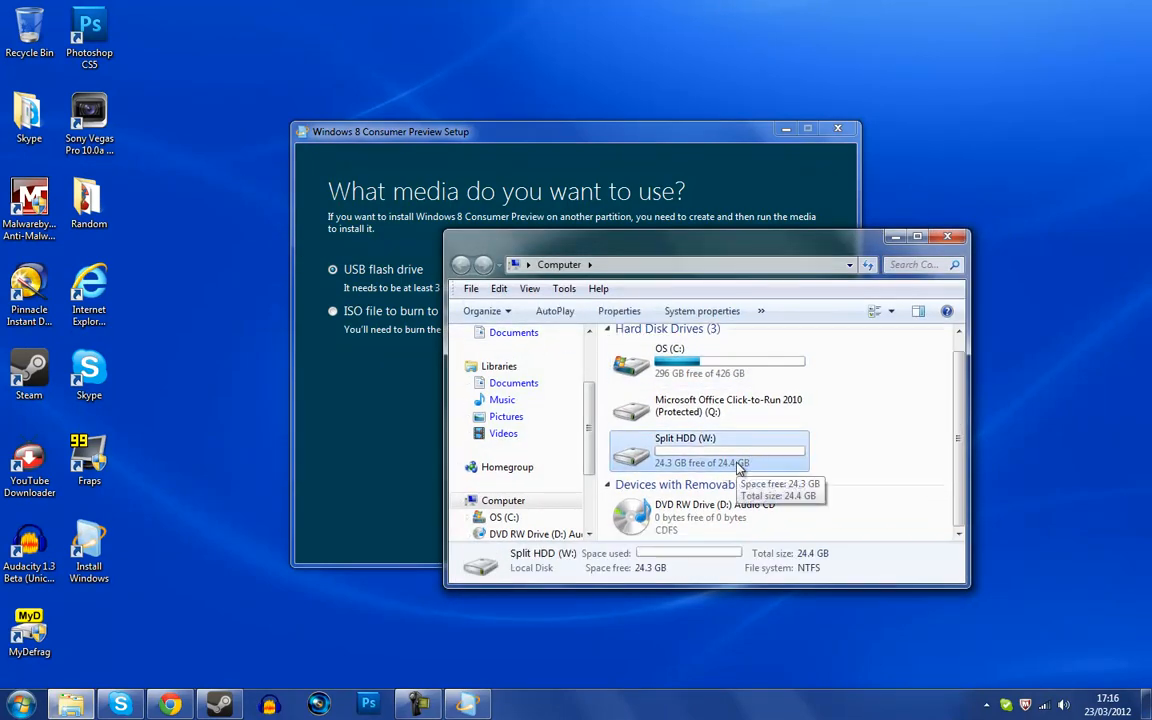
mouse_move(790, 390)
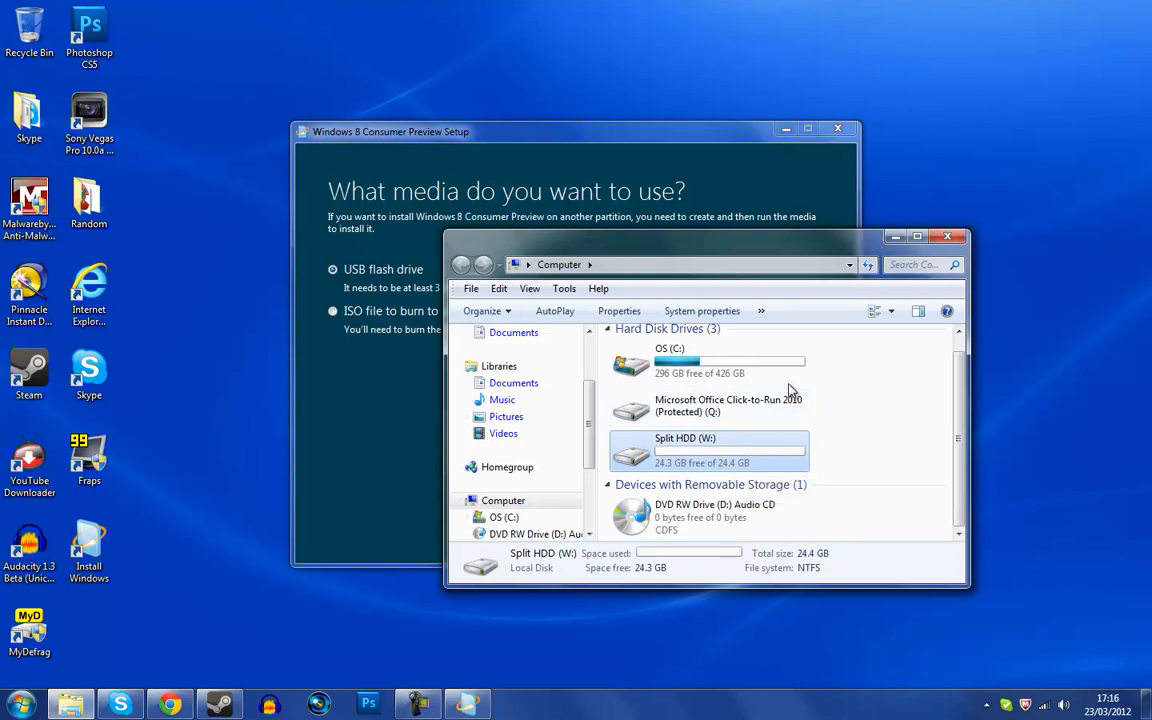
mouse_move(895, 283)
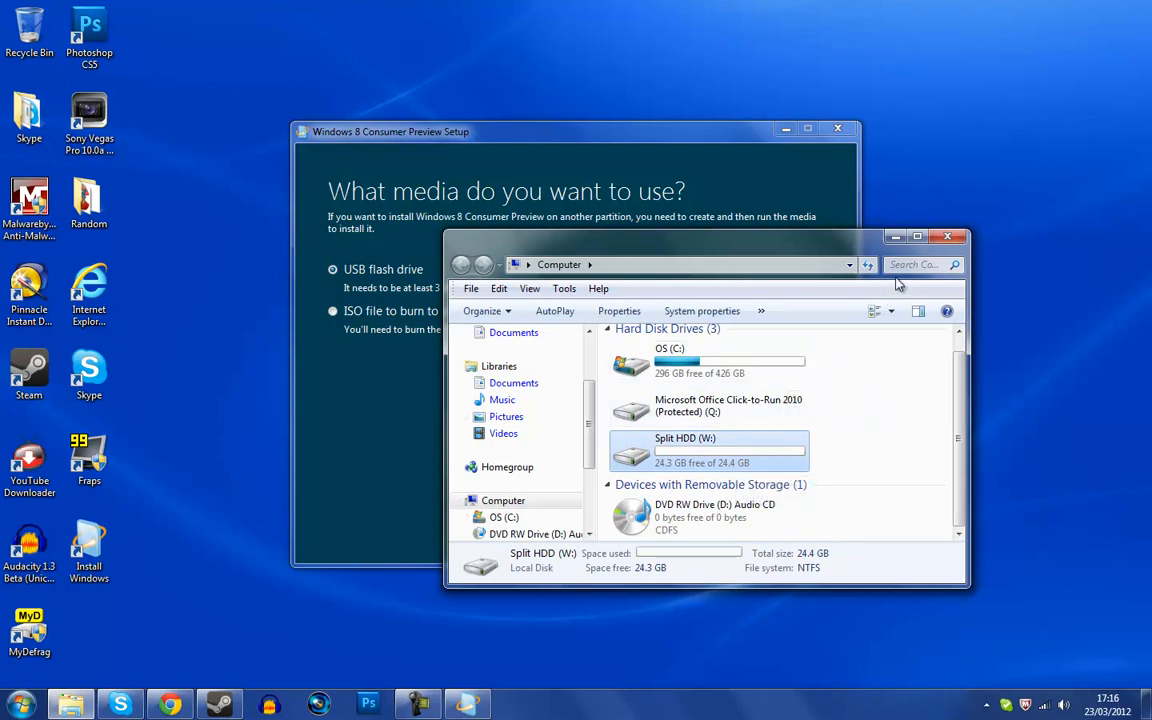
double_click(708, 405)
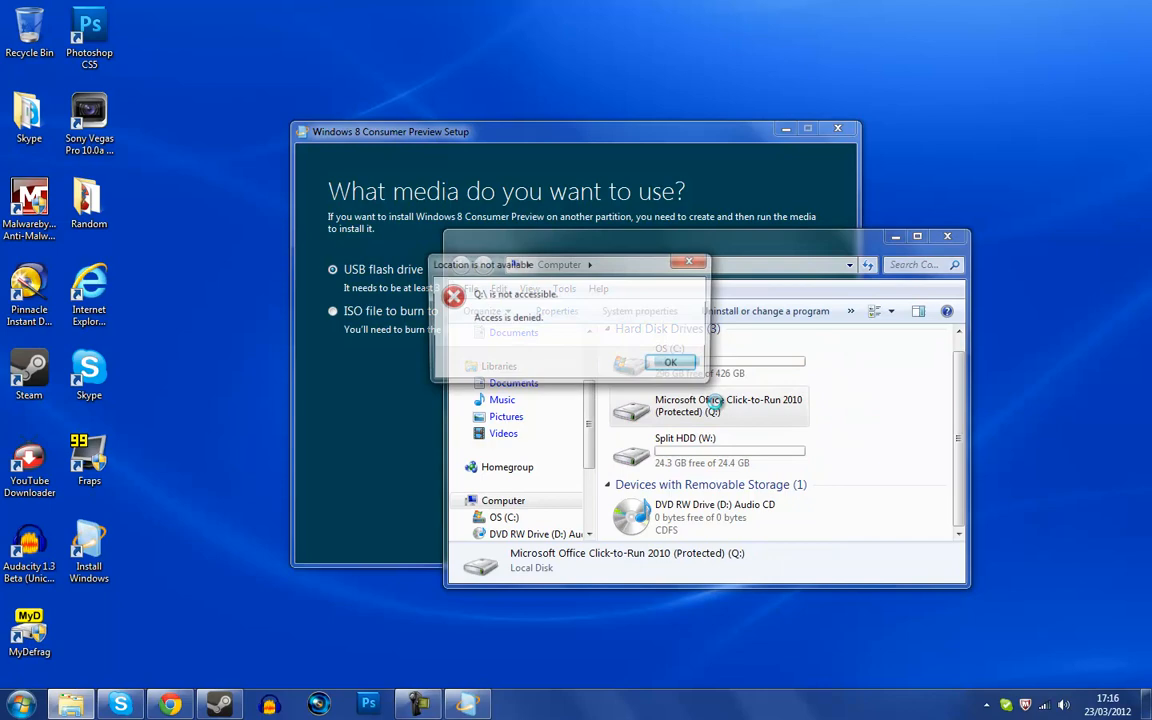
click(670, 361)
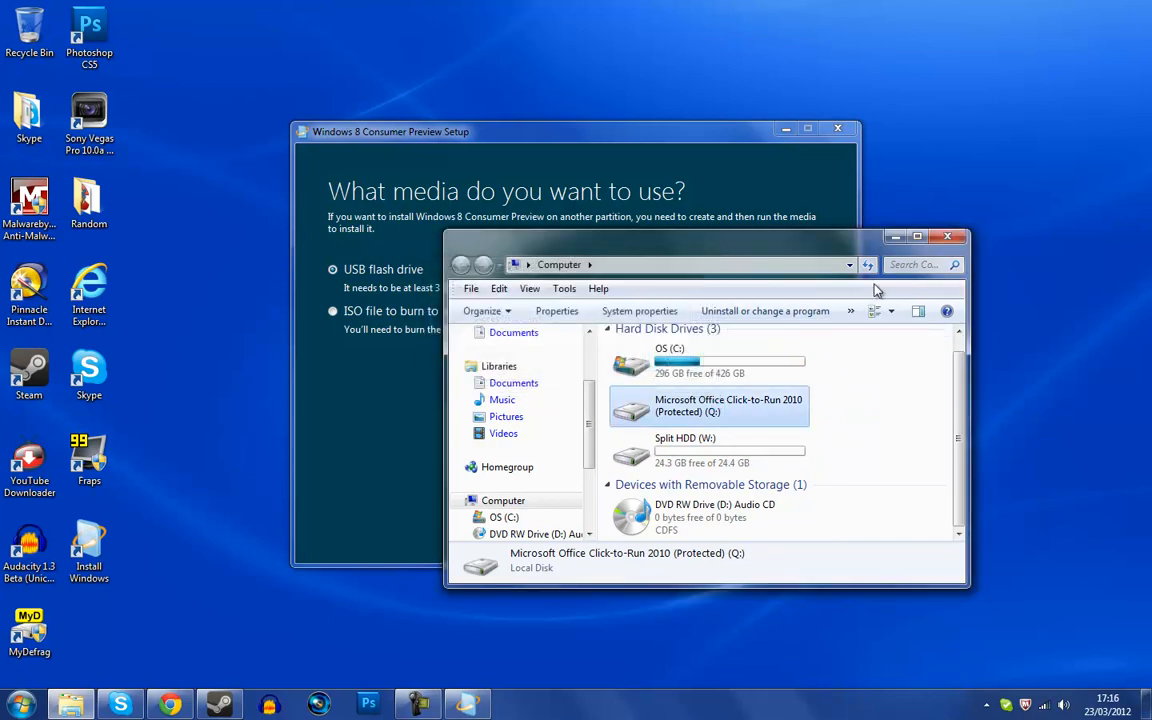
click(947, 236)
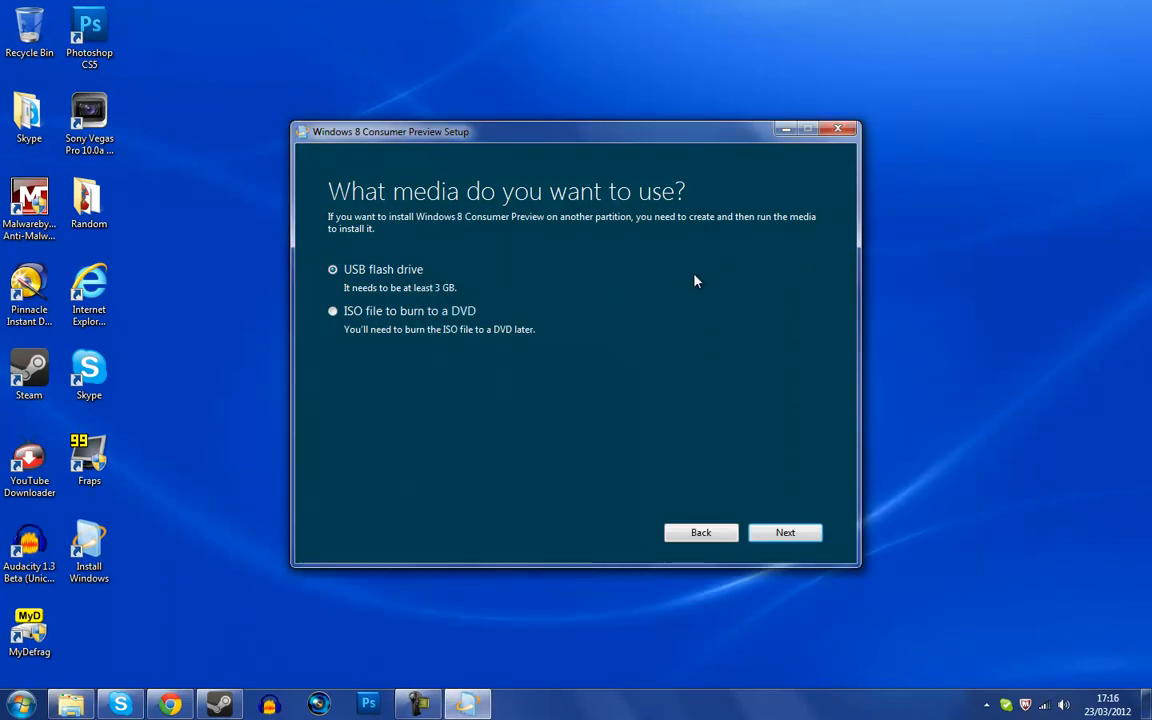
mouse_move(728, 466)
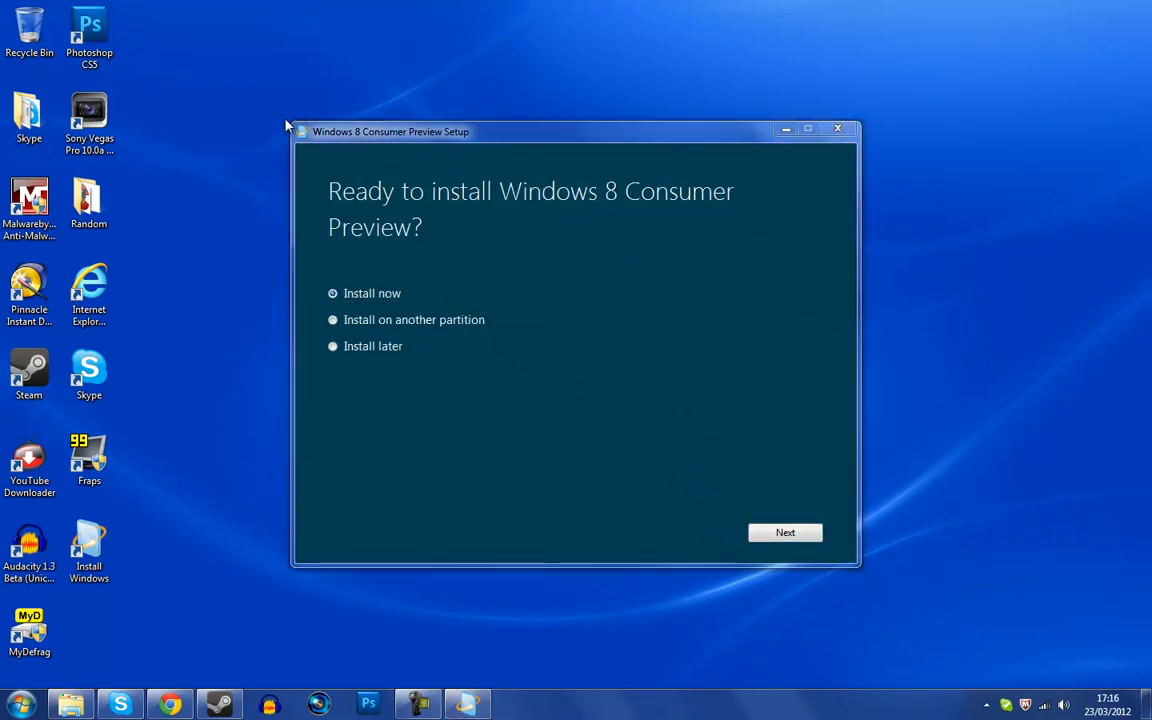
mouse_move(89, 115)
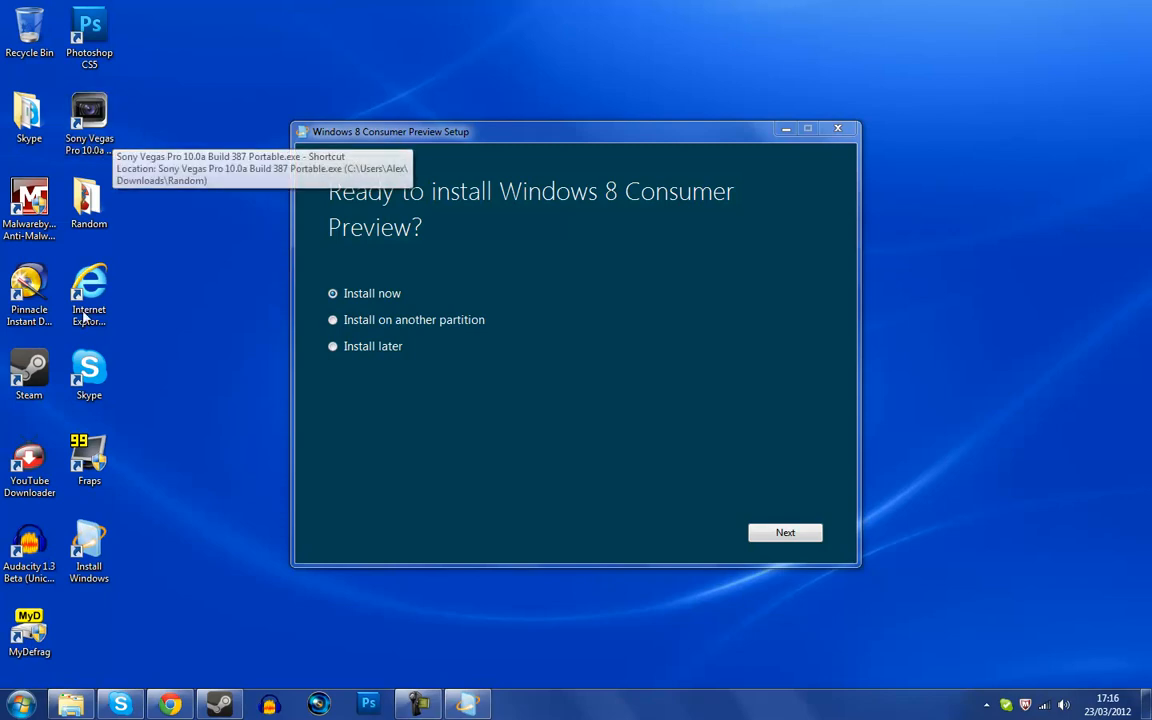
mouse_move(375, 700)
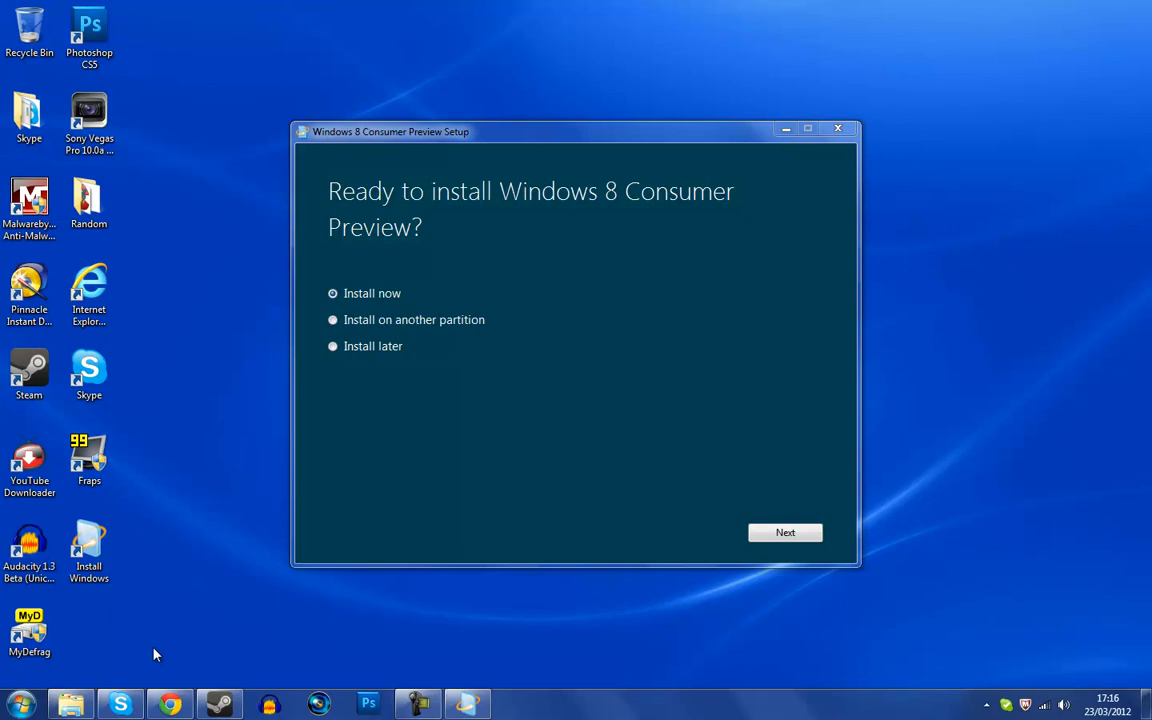
mouse_move(359, 627)
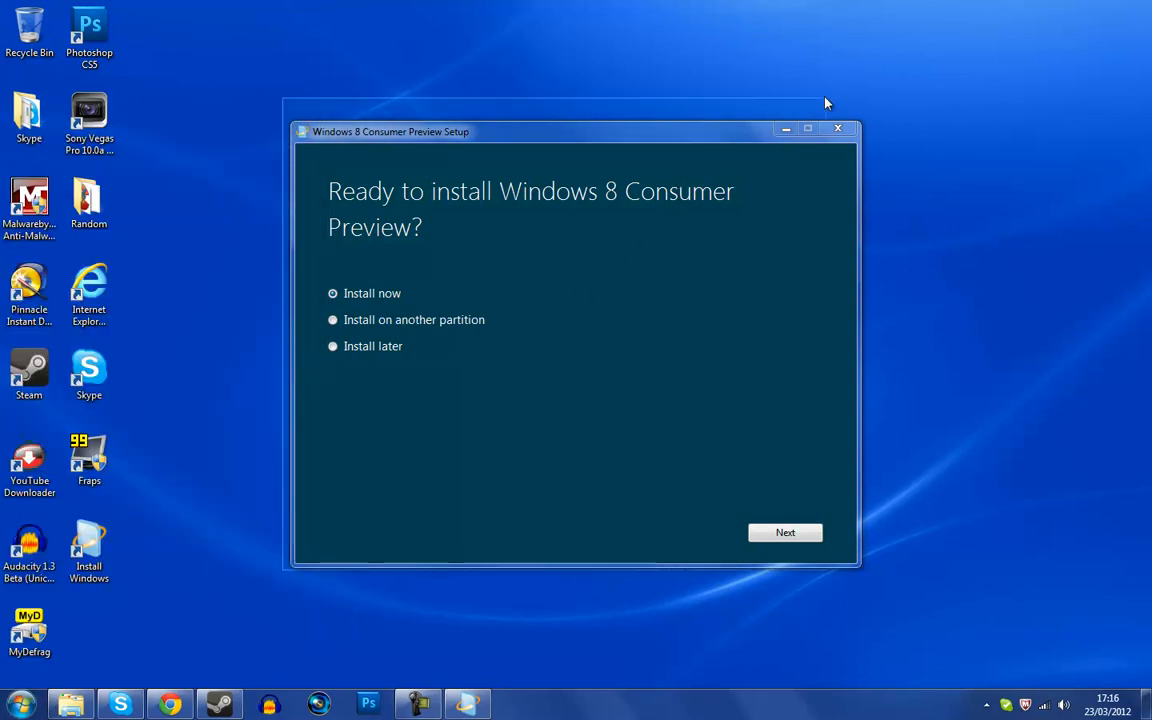
mouse_move(837, 131)
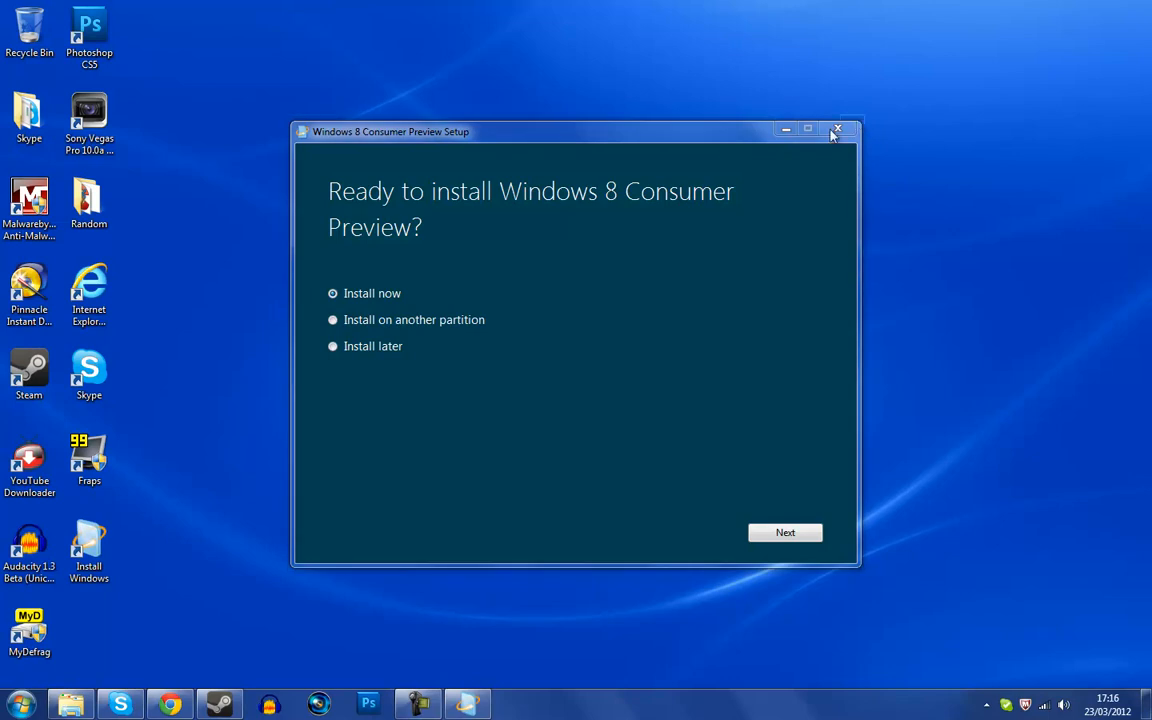
mouse_move(291, 576)
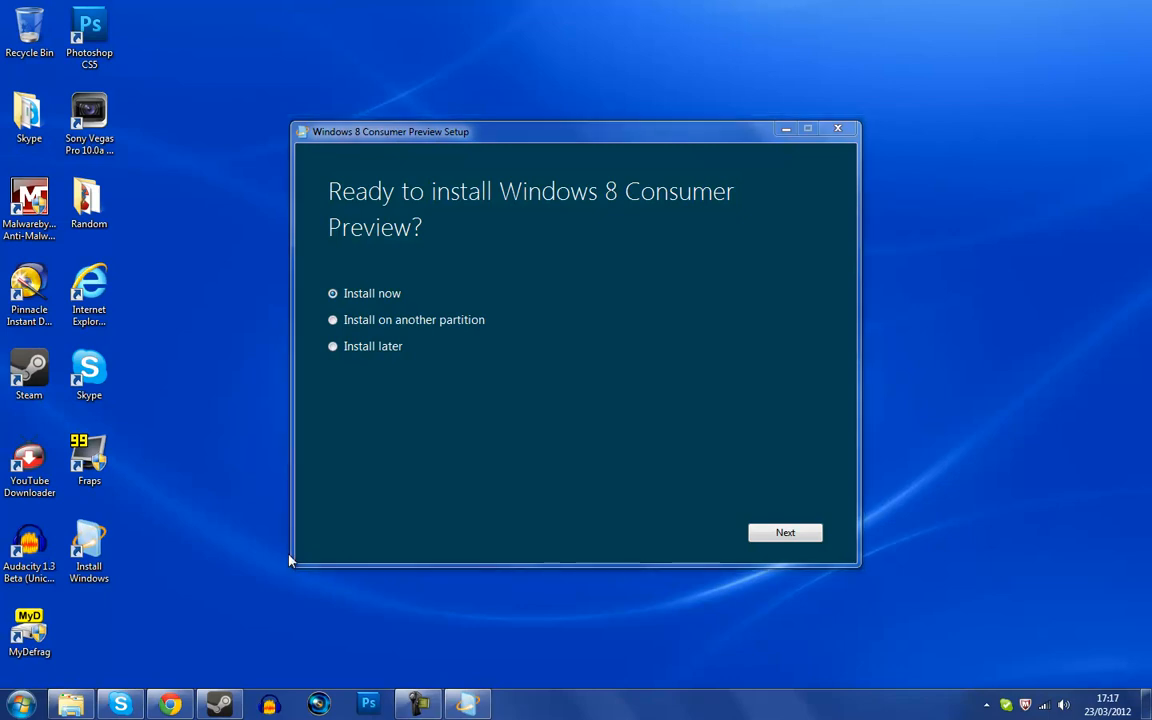
mouse_move(232, 613)
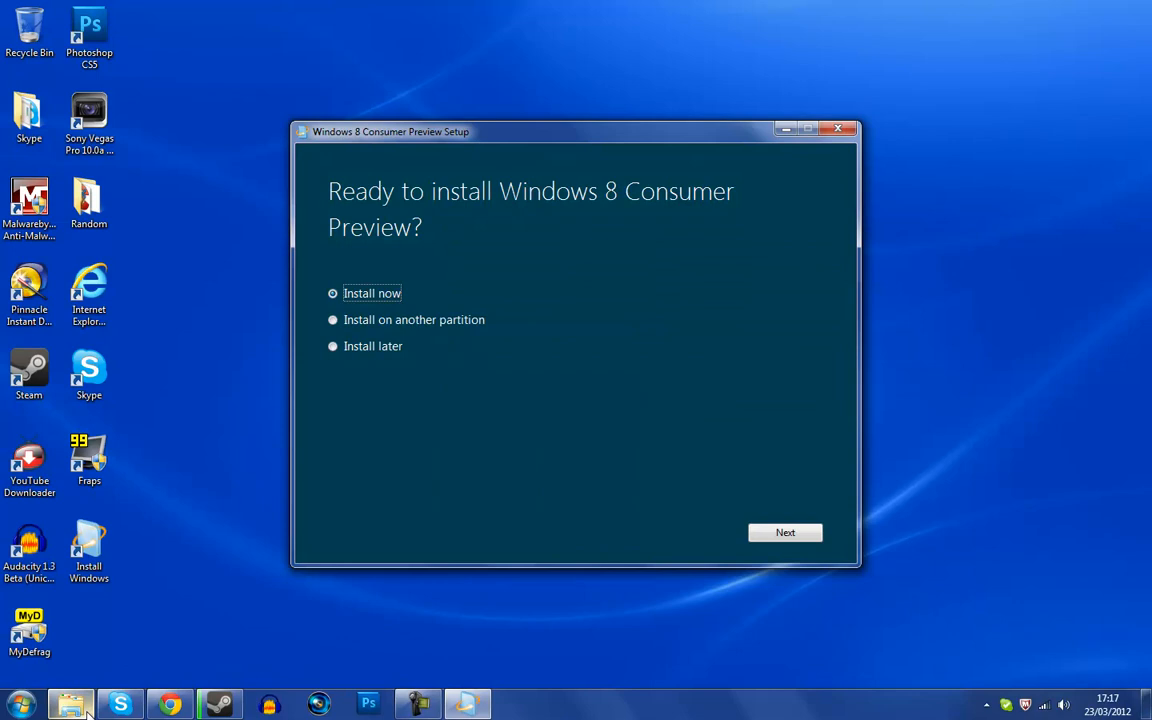
click(70, 704)
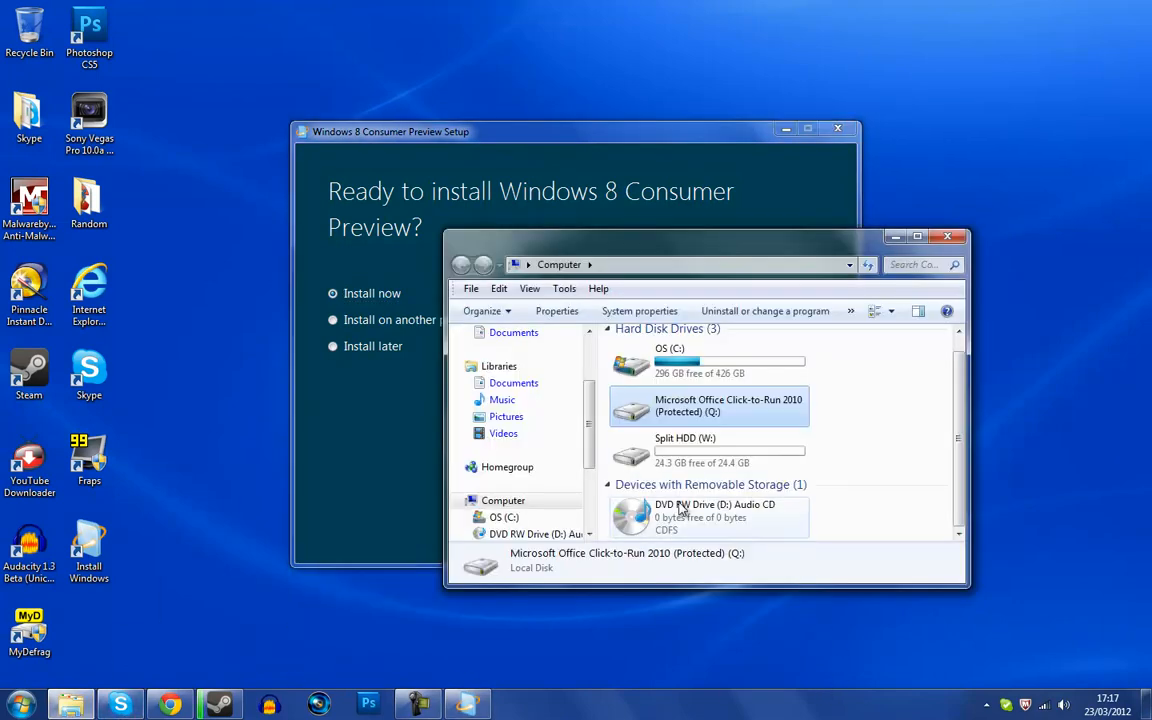
click(708, 450)
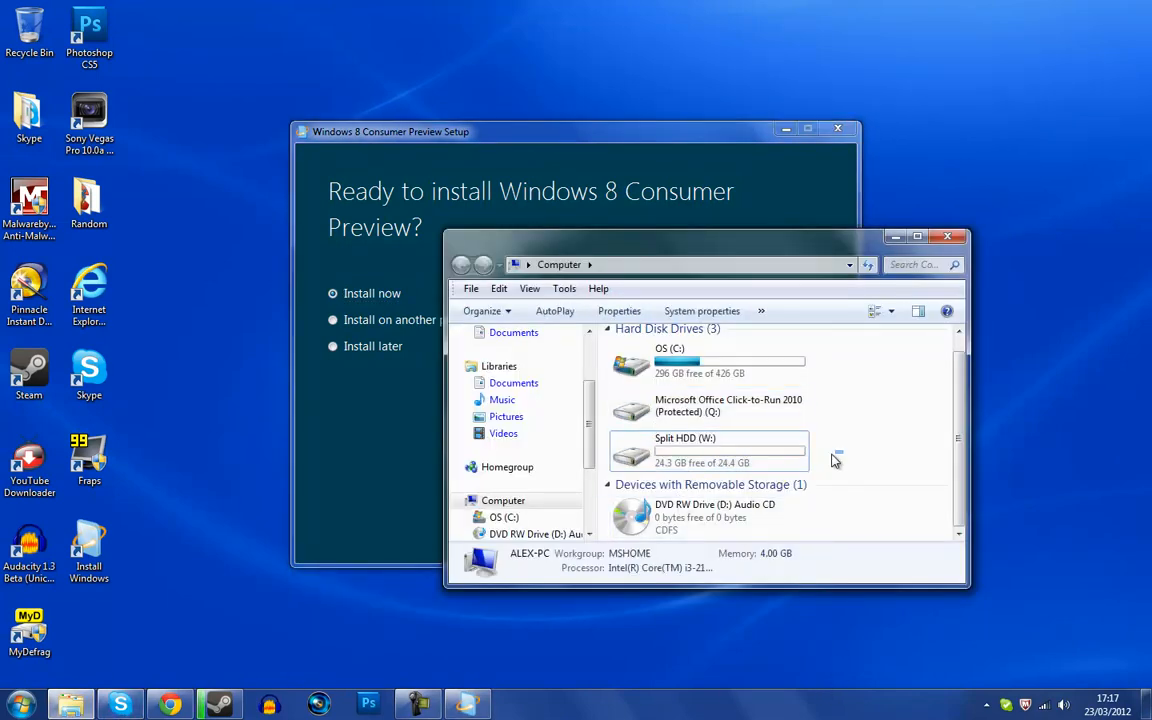
click(700, 450)
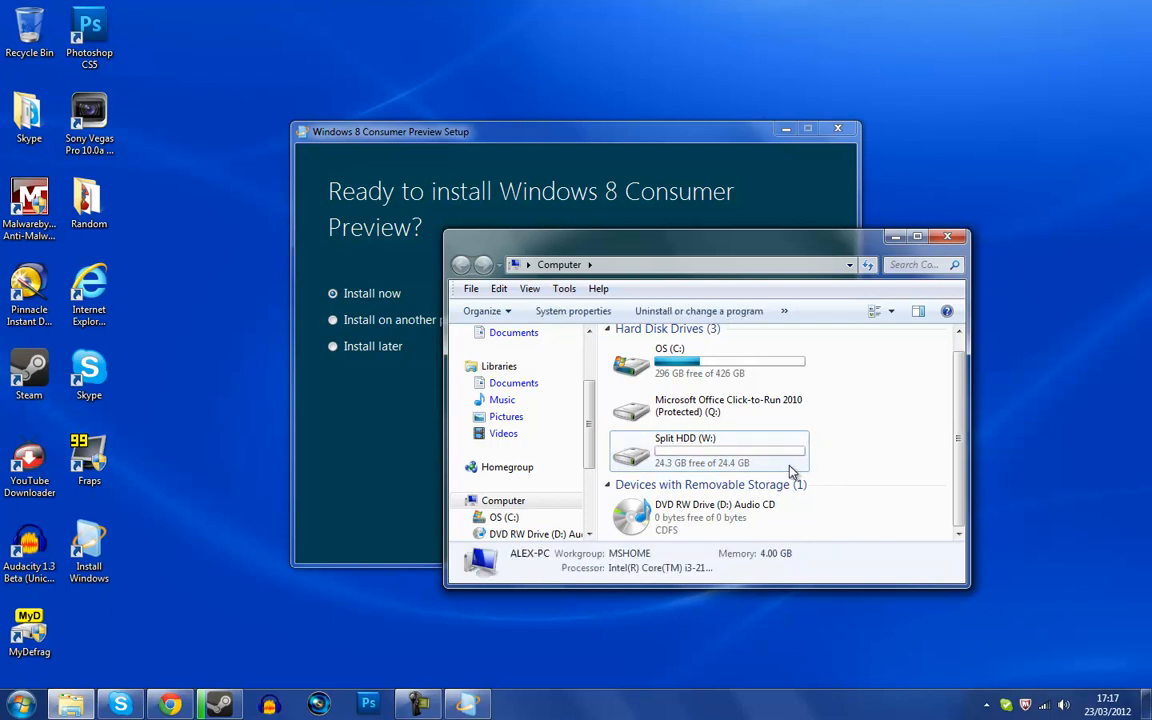
click(708, 450)
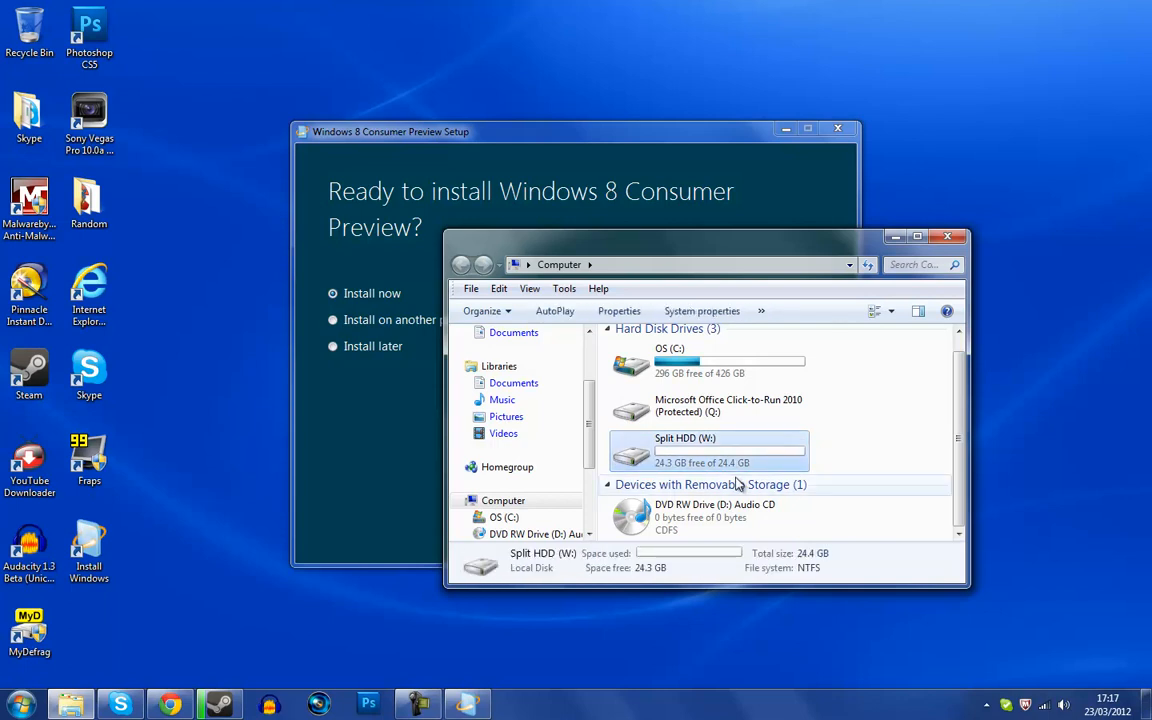
mouse_move(735, 462)
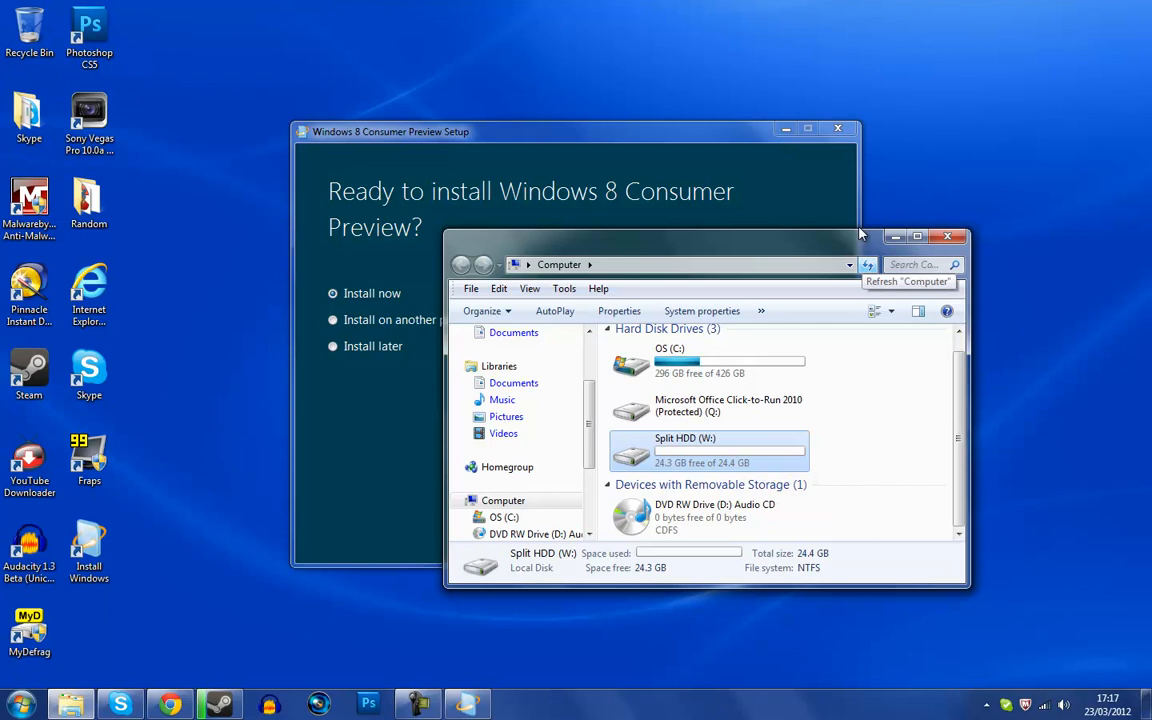
mouse_move(687, 164)
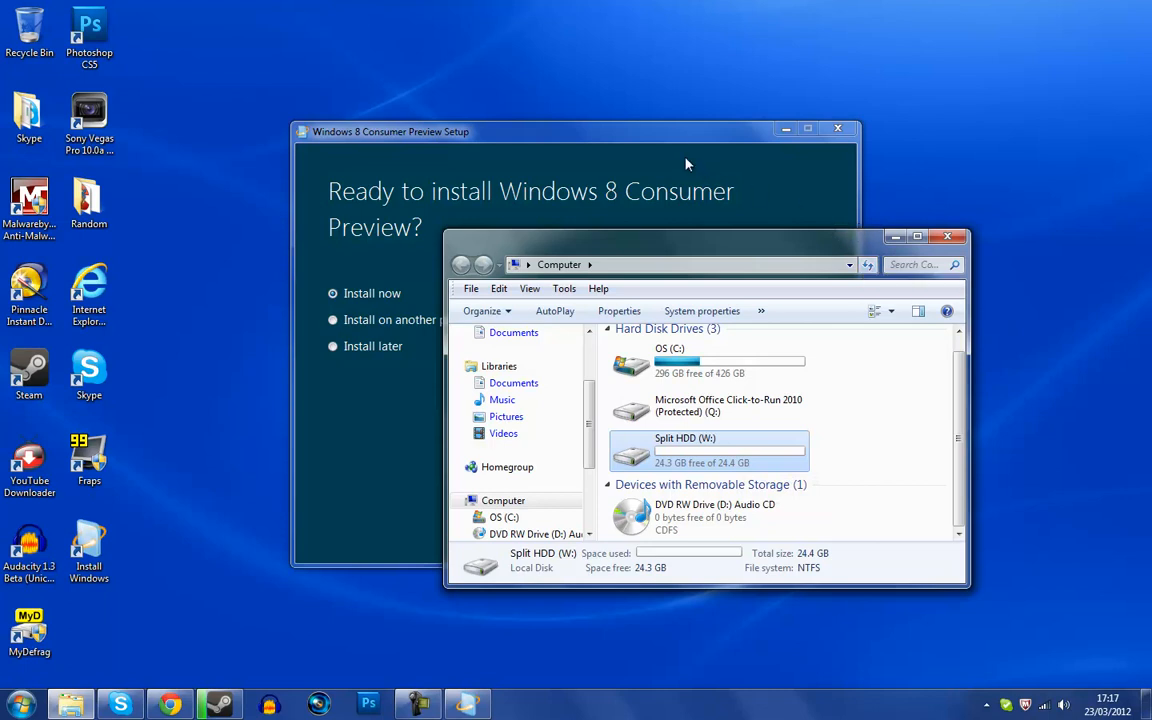
mouse_move(573, 143)
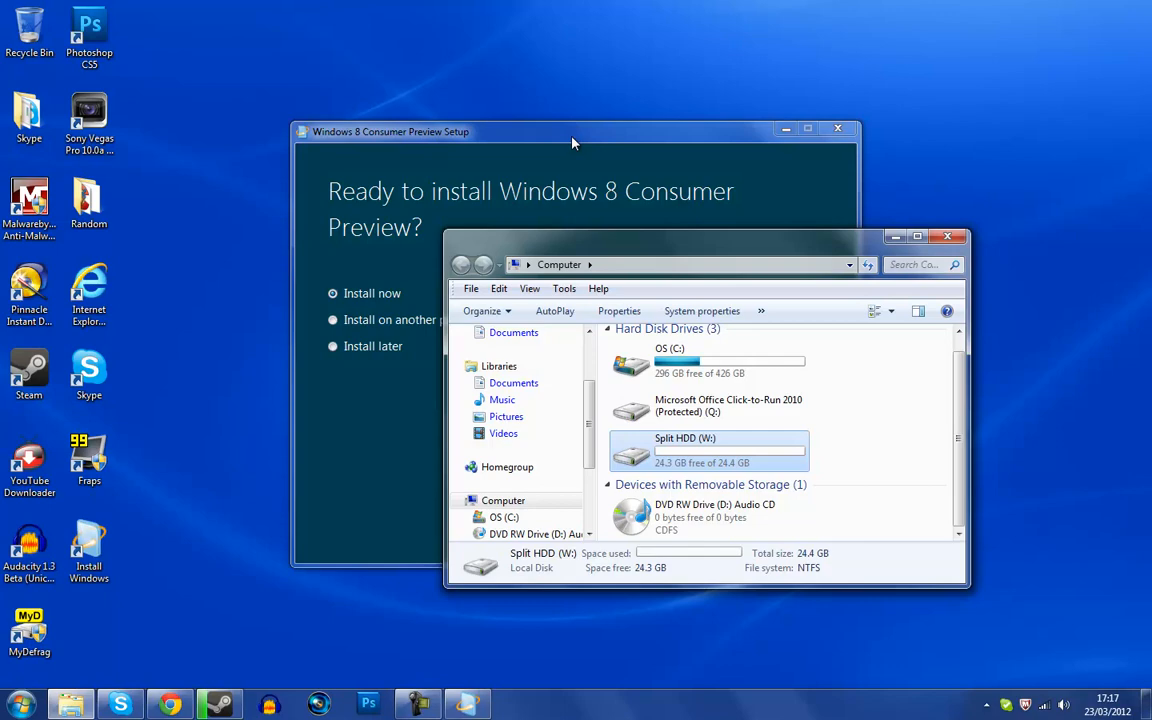
mouse_move(843, 243)
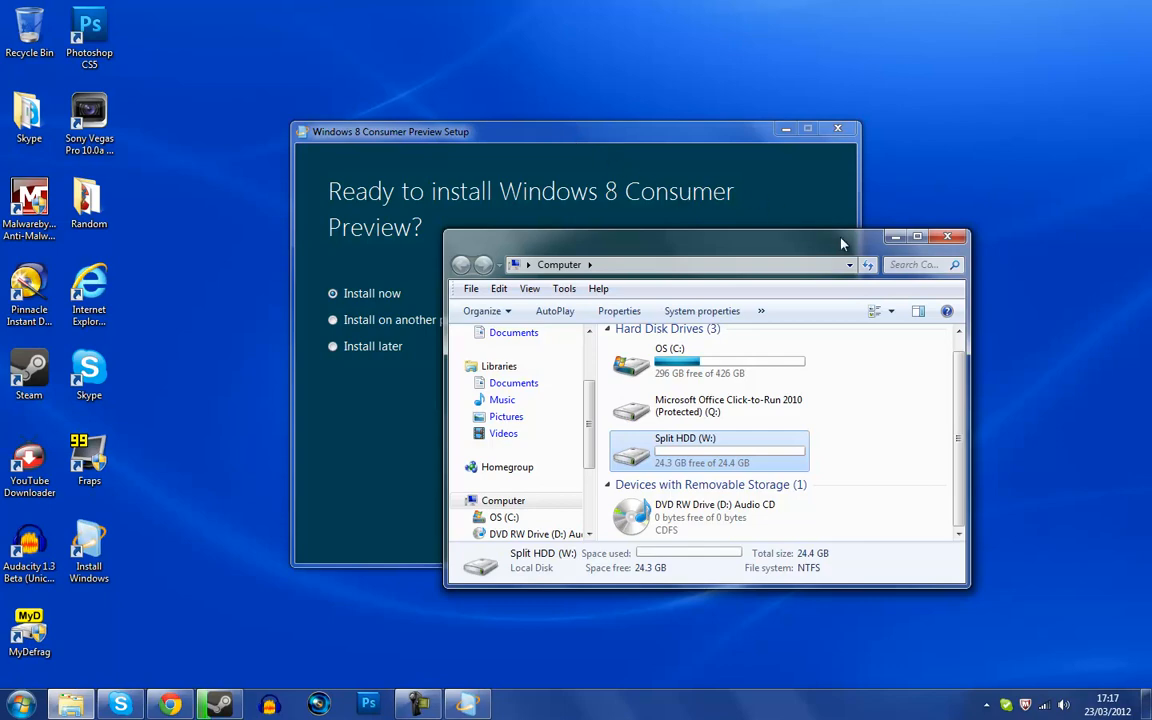
click(946, 236)
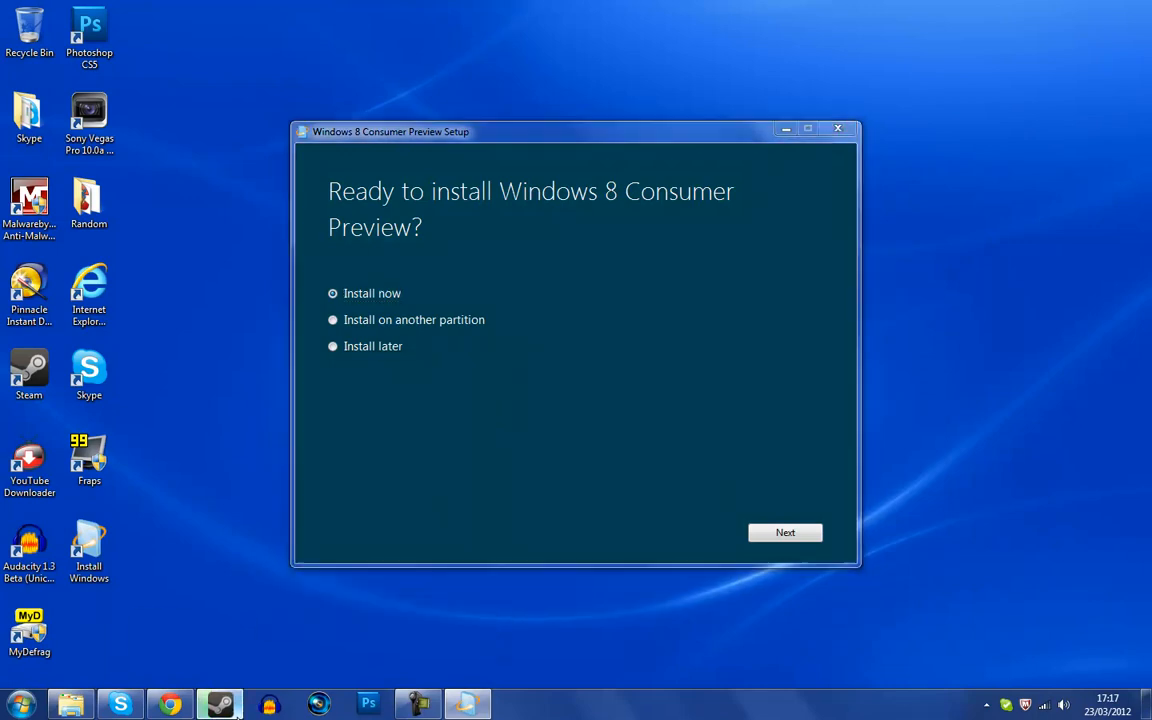